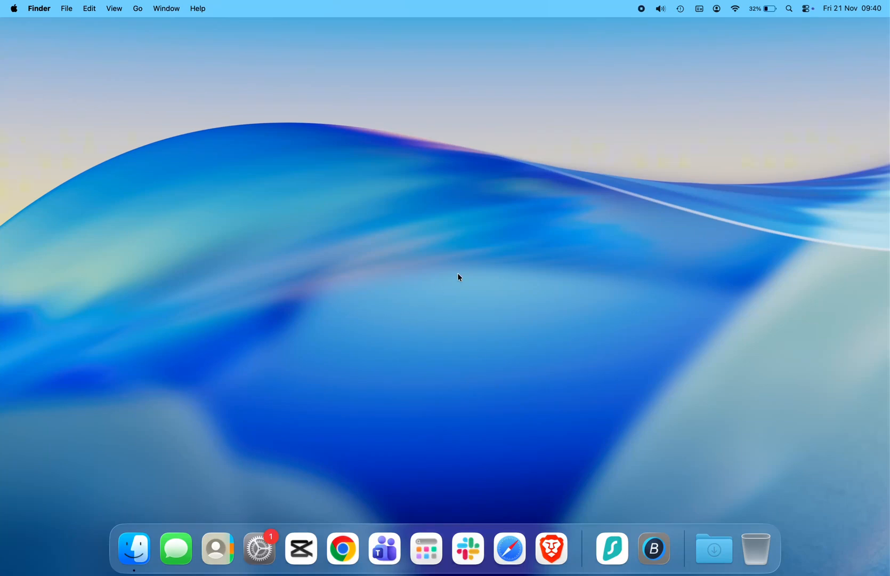
{"action": "mouse_move", "coordinate": [486, 269]}
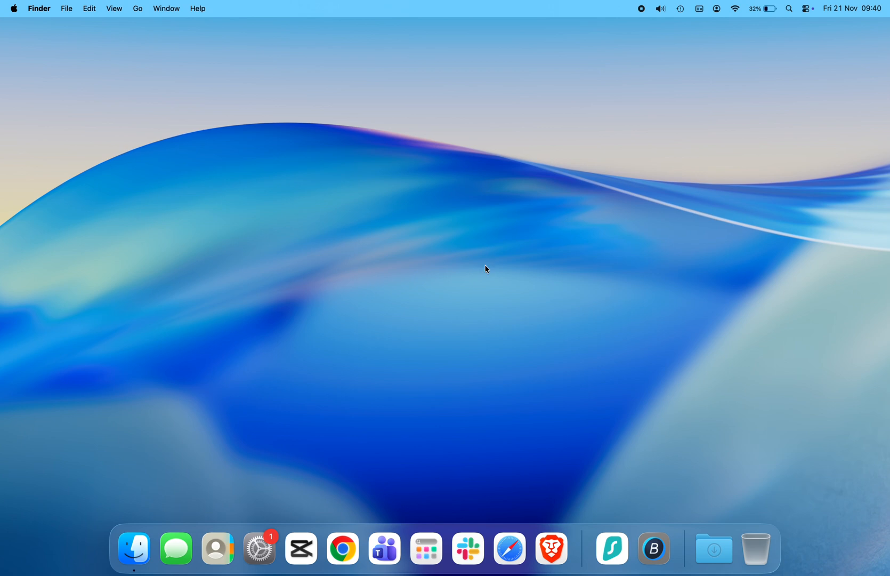
{"action": "mouse_move", "coordinate": [468, 302]}
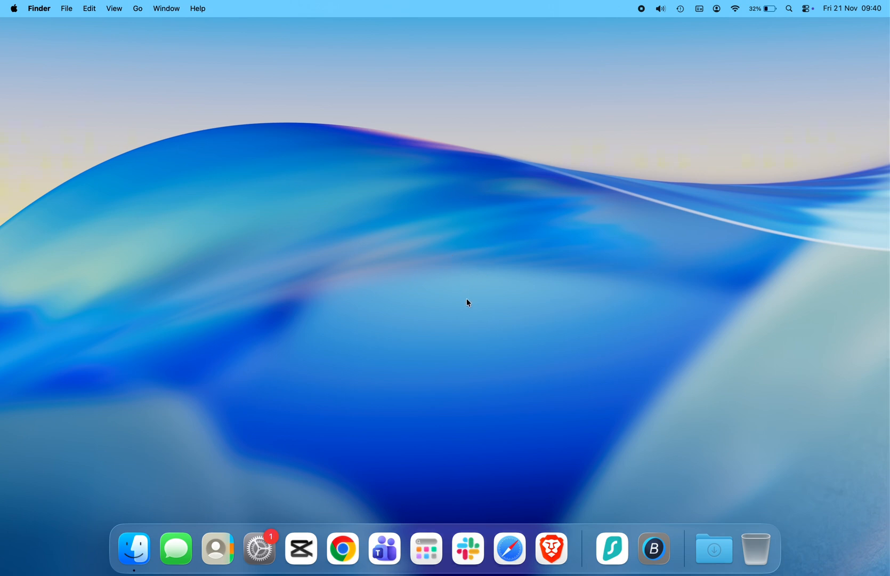
{"action": "mouse_move", "coordinate": [433, 294]}
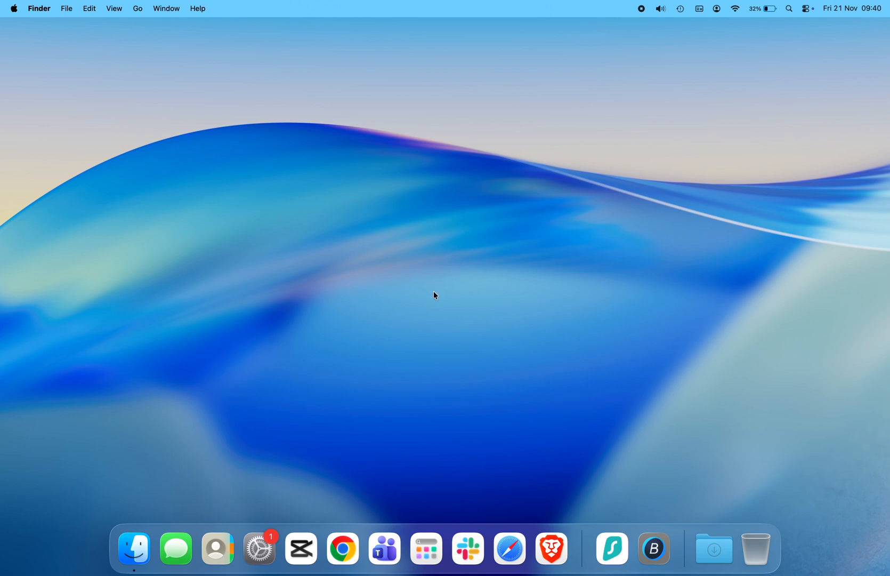
{"action": "mouse_move", "coordinate": [460, 292]}
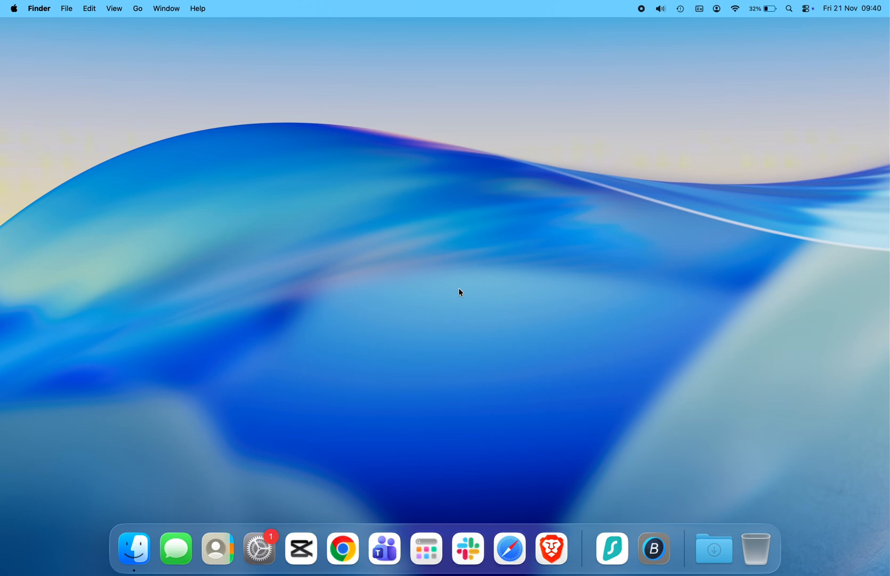
{"action": "mouse_move", "coordinate": [522, 309]}
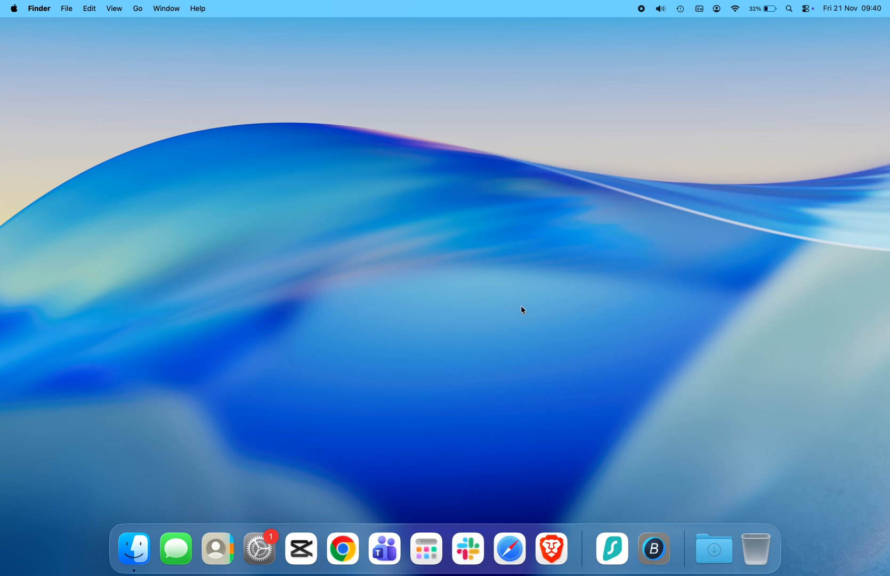
{"action": "mouse_move", "coordinate": [516, 304]}
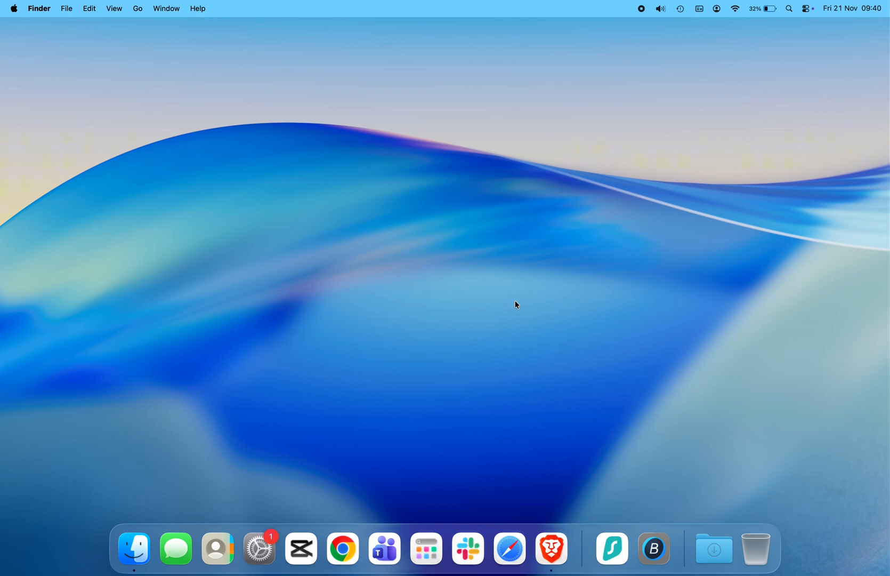
Go to the SketchUp free trial page and start the free 7-day Pro trial.
{"action": "left_click", "coordinate": [550, 548]}
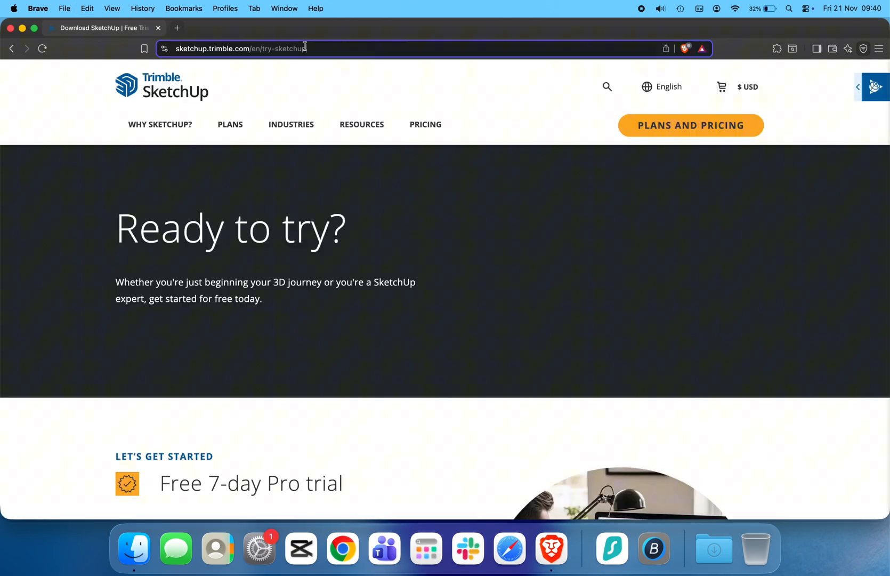
{"action": "scroll", "scroll_direction": "down", "scroll_amount": 3}
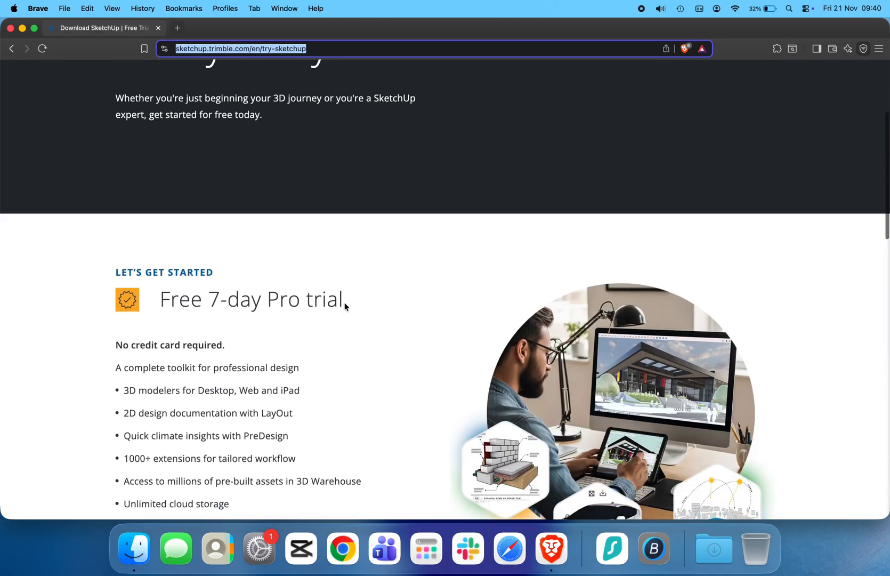
{"action": "scroll", "scroll_direction": "down", "scroll_amount": 3}
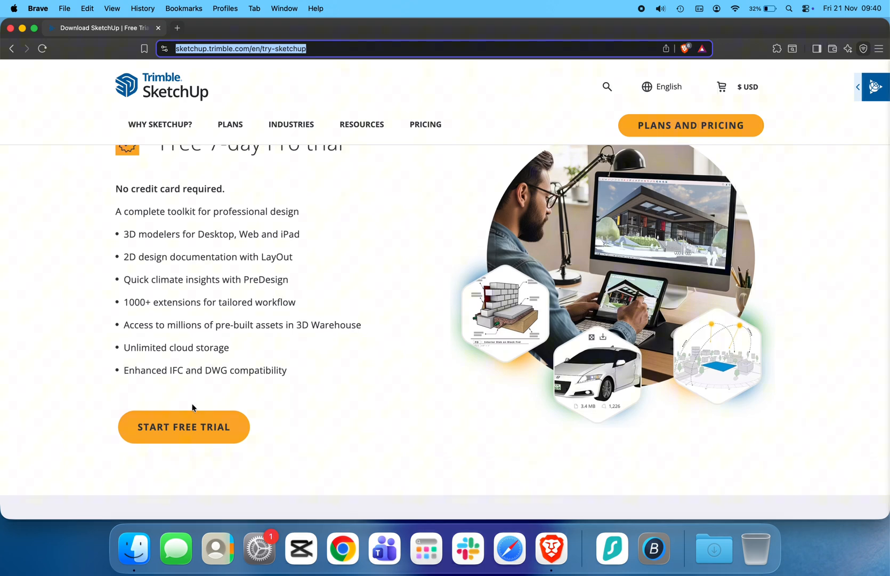
{"action": "left_click", "coordinate": [183, 426]}
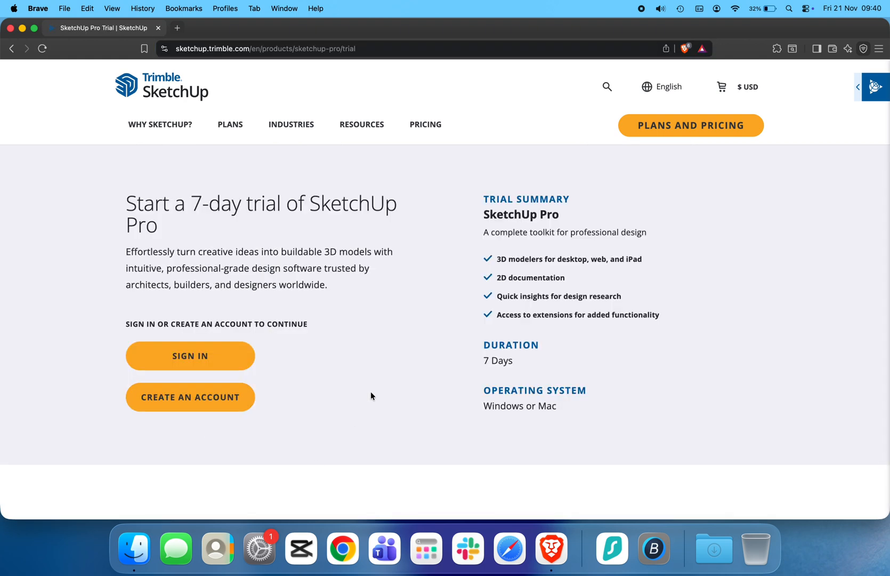
{"action": "mouse_move", "coordinate": [247, 294]}
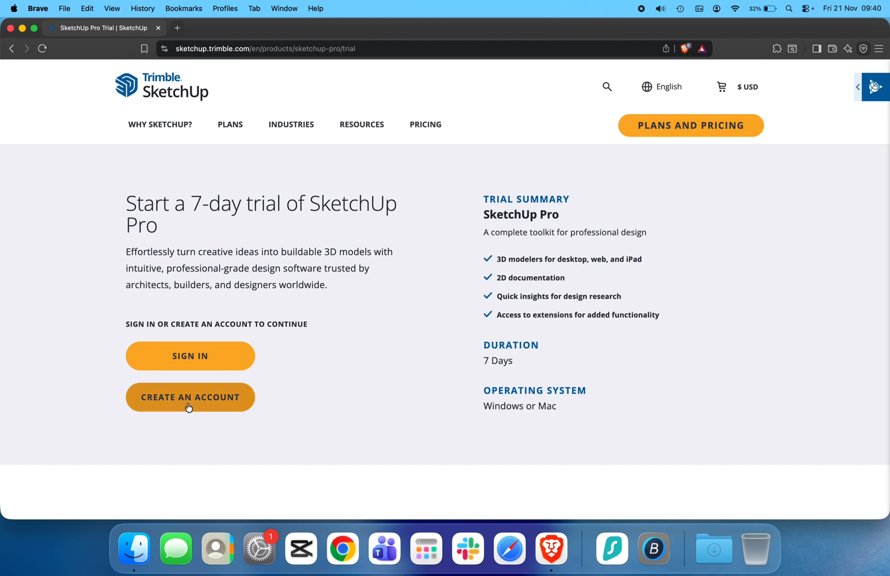
Begin a new Trimble account, accept the terms of use and verify the emailed code.
{"action": "left_click", "coordinate": [190, 396]}
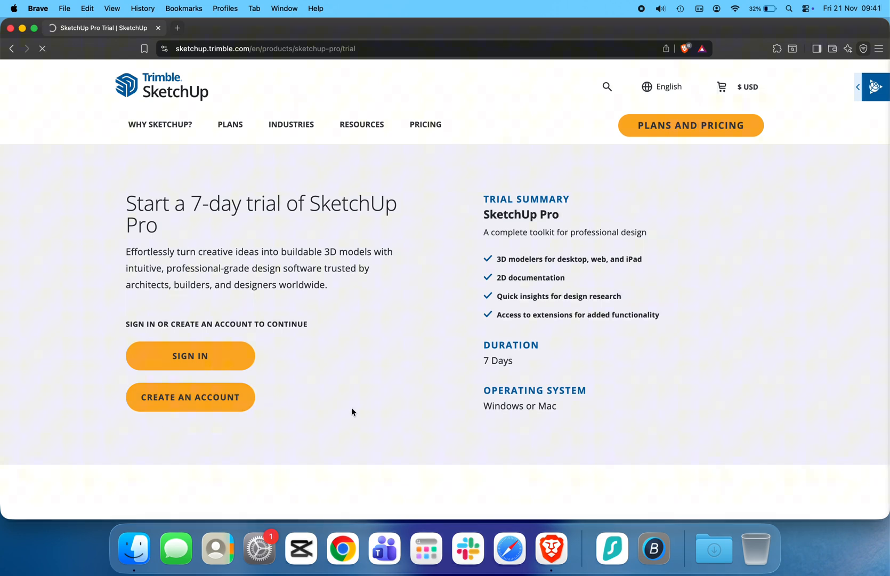
{"action": "left_click", "coordinate": [190, 397]}
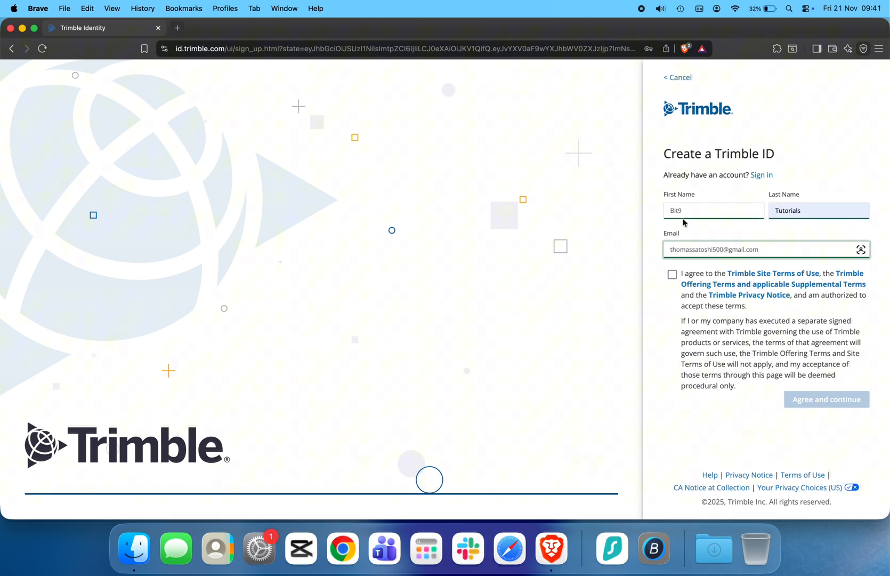
{"action": "left_click", "coordinate": [672, 275]}
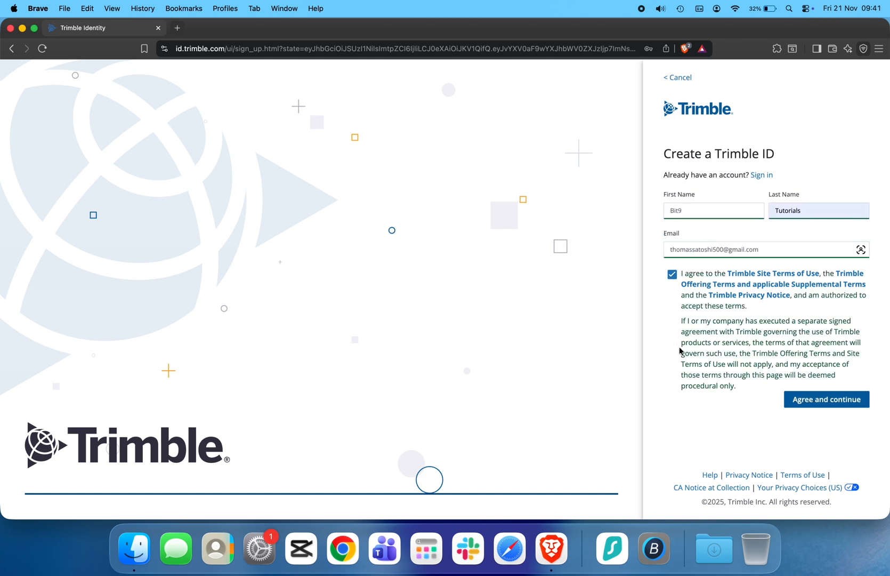
{"action": "left_click", "coordinate": [826, 399]}
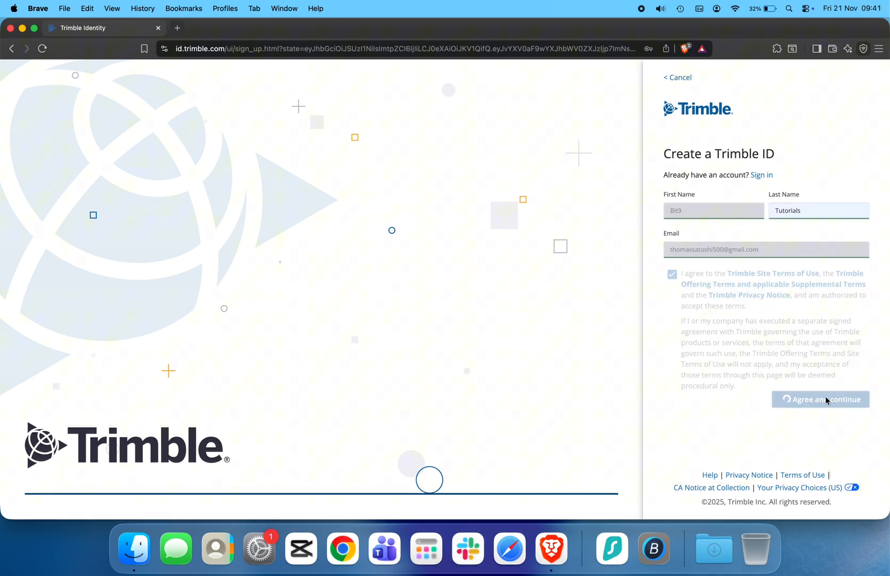
{"action": "left_click", "coordinate": [819, 398]}
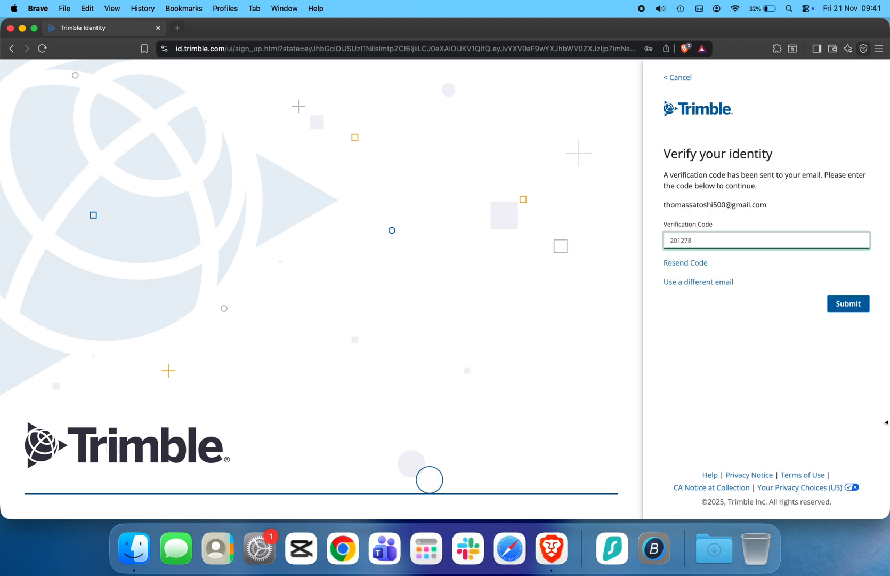
{"action": "left_click", "coordinate": [848, 303]}
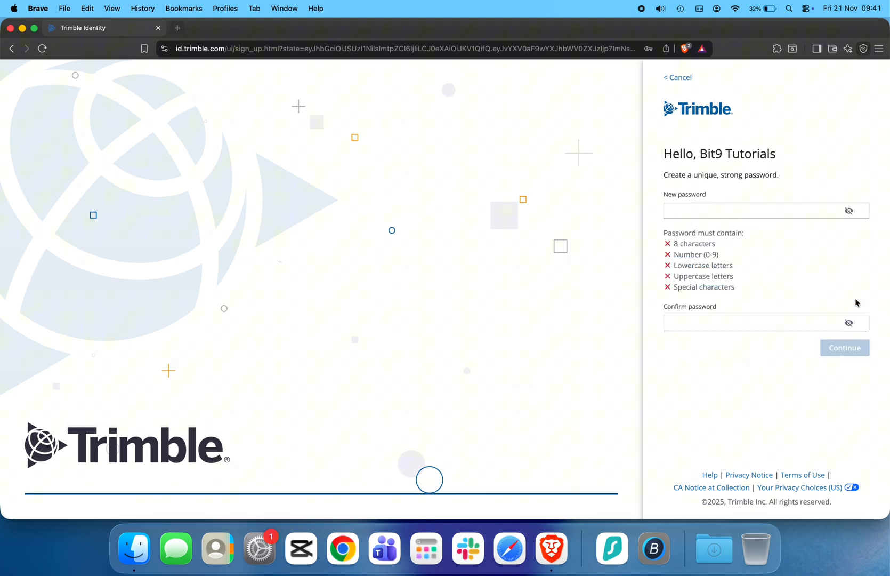
Set the account password, skip passkey creation, confirm preferences and postpone MFA setup.
{"action": "left_click", "coordinate": [761, 211]}
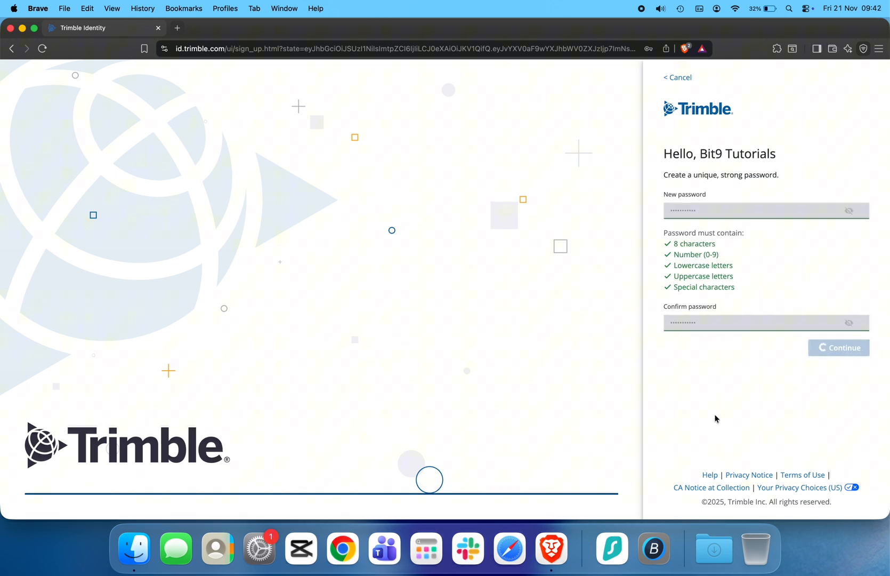
{"action": "left_click", "coordinate": [839, 347]}
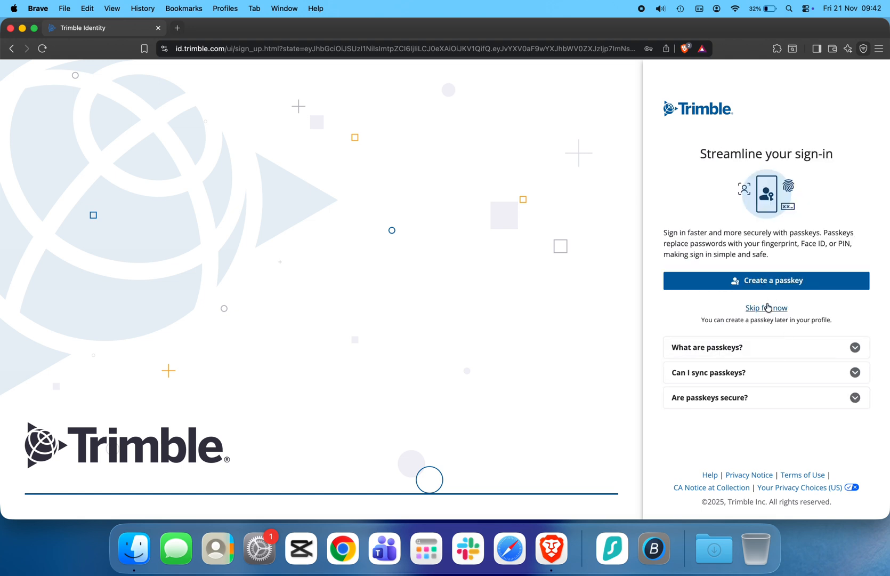
{"action": "left_click", "coordinate": [766, 307]}
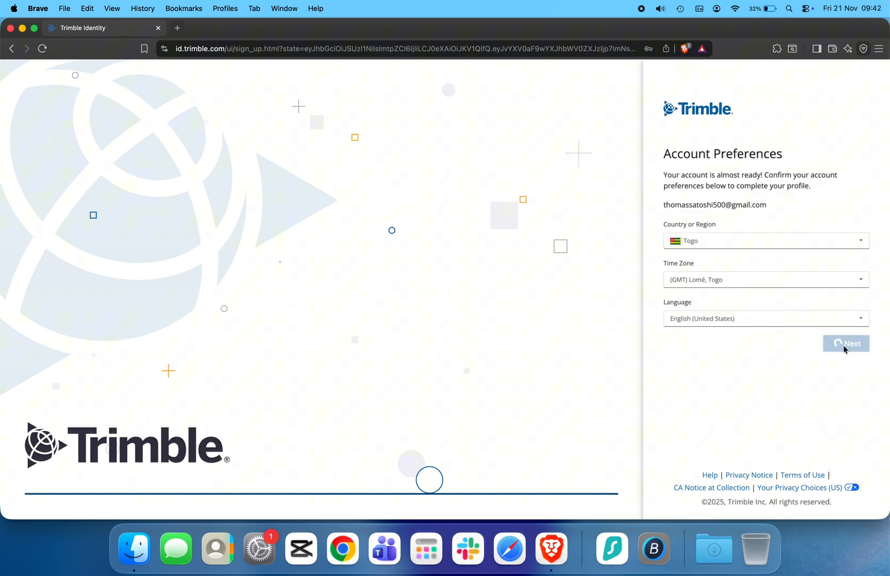
{"action": "left_click", "coordinate": [845, 343]}
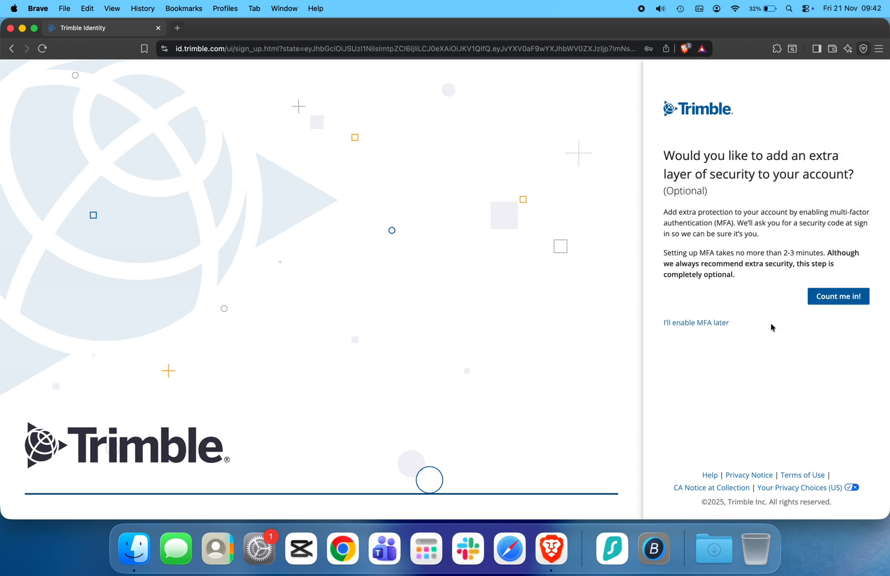
{"action": "left_click", "coordinate": [695, 322]}
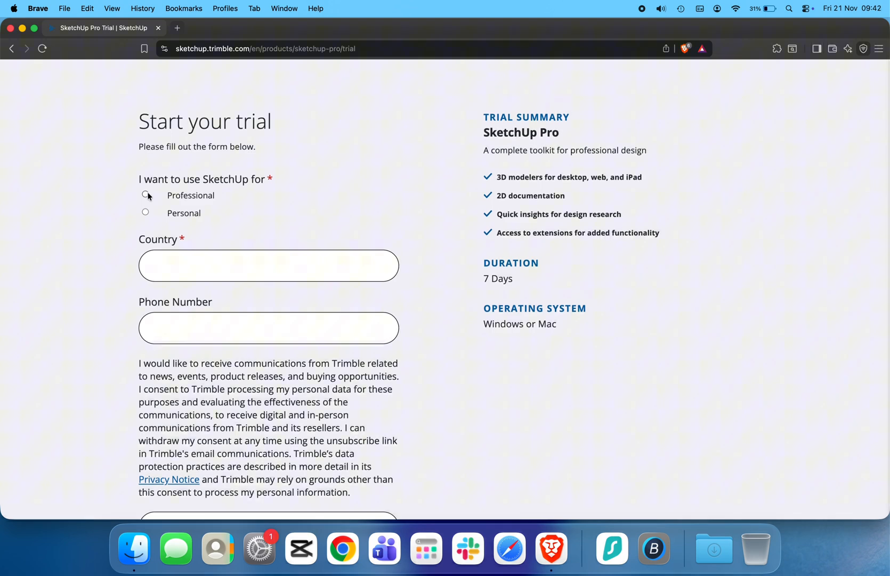
Fill the trial form with usage type, phone 9000 and communications consent, and start the trial.
{"action": "left_click", "coordinate": [145, 212]}
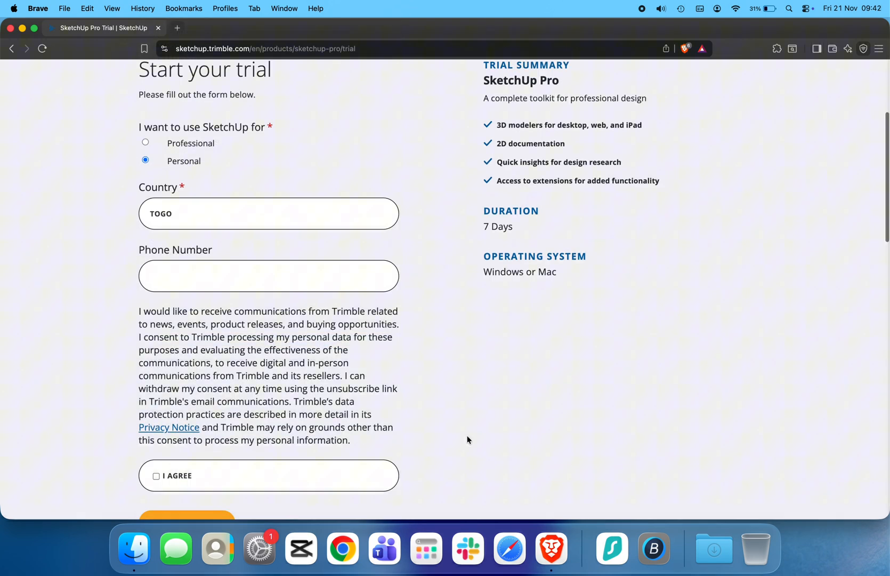
{"action": "type", "text": "9000"}
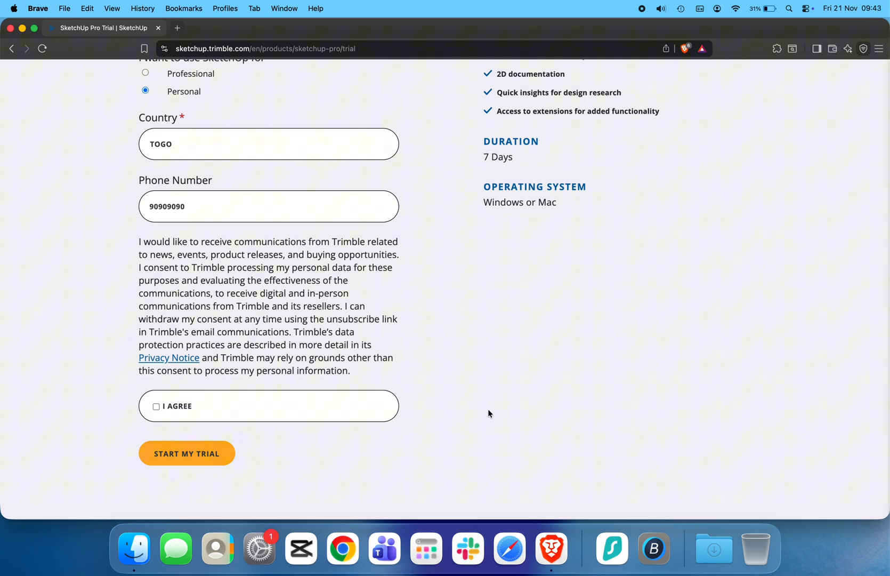
{"action": "left_click", "coordinate": [155, 406]}
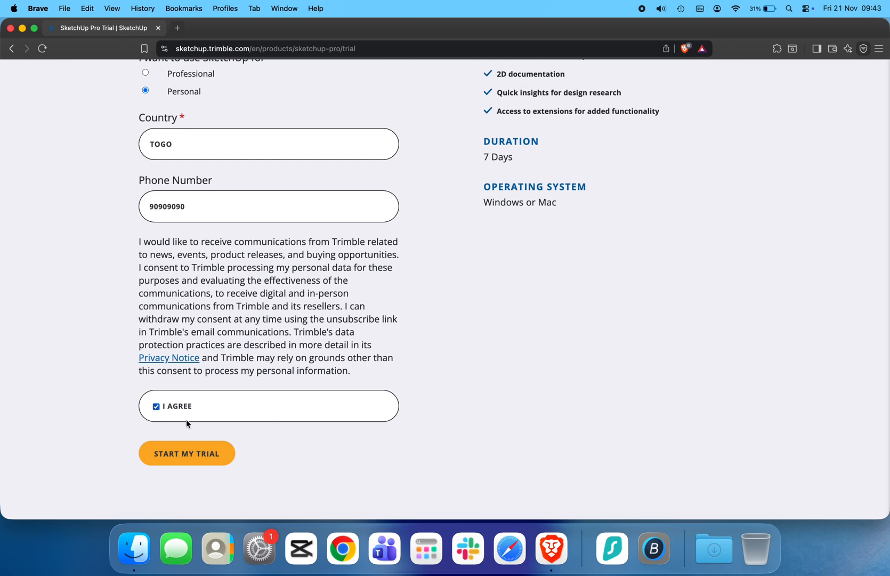
{"action": "mouse_move", "coordinate": [196, 446]}
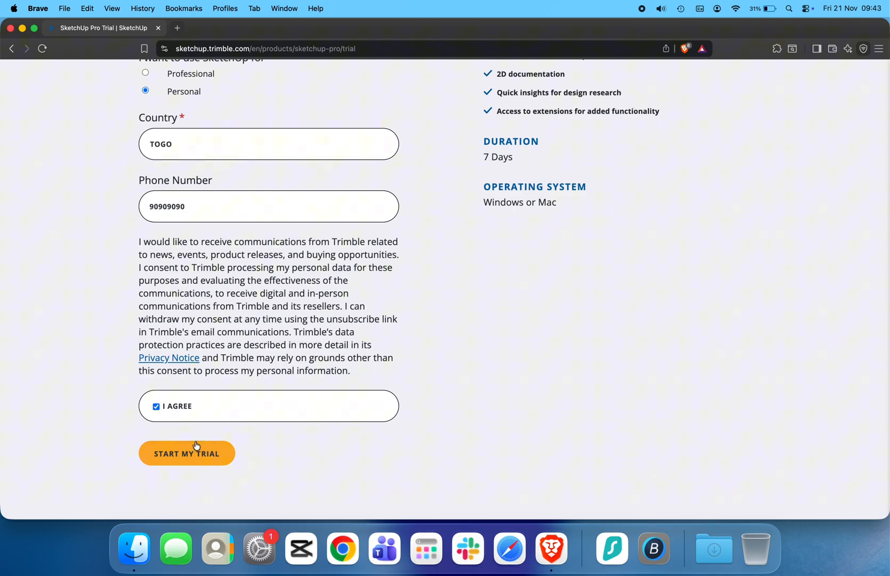
{"action": "left_click", "coordinate": [187, 453]}
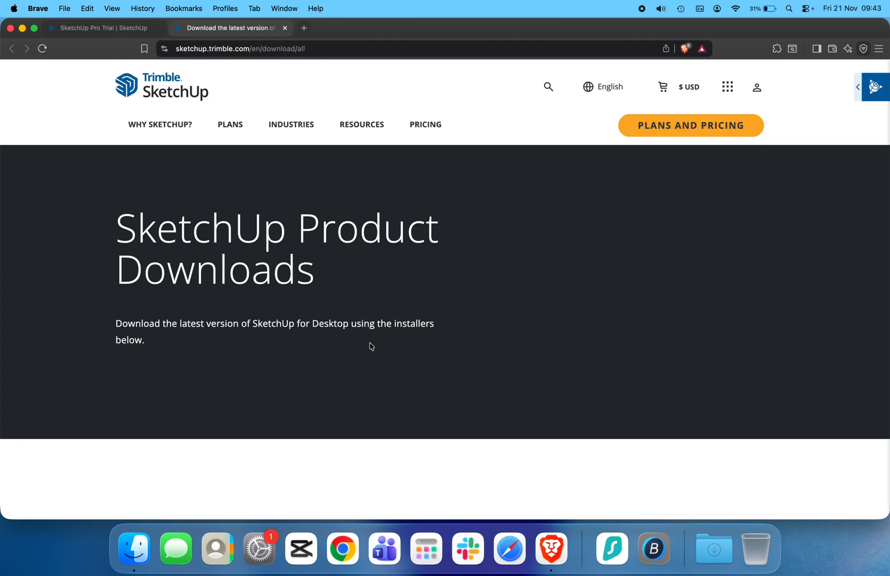
Expand SketchUp 2026 on the downloads page and save the Mac OSX installer to Downloads.
{"action": "scroll", "scroll_direction": "down", "scroll_amount": 3}
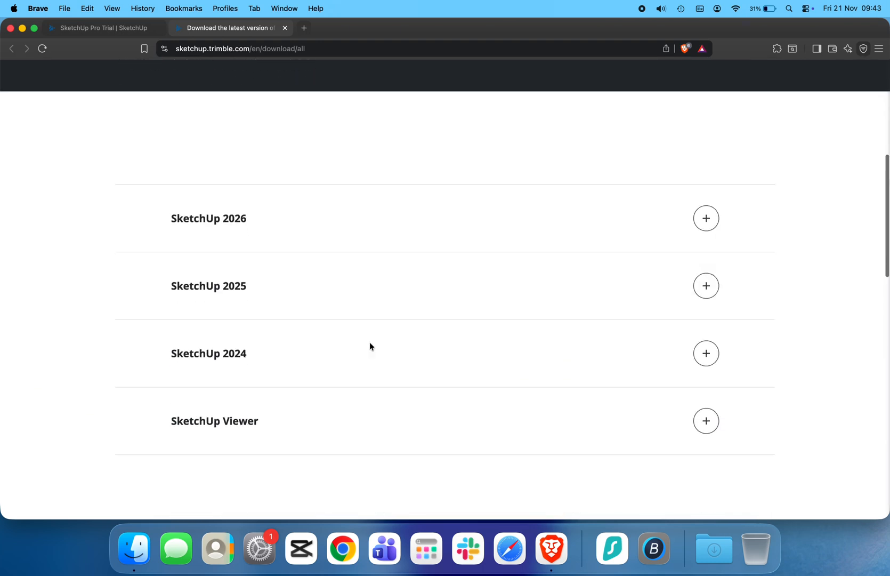
{"action": "scroll", "scroll_direction": "up", "scroll_amount": 3}
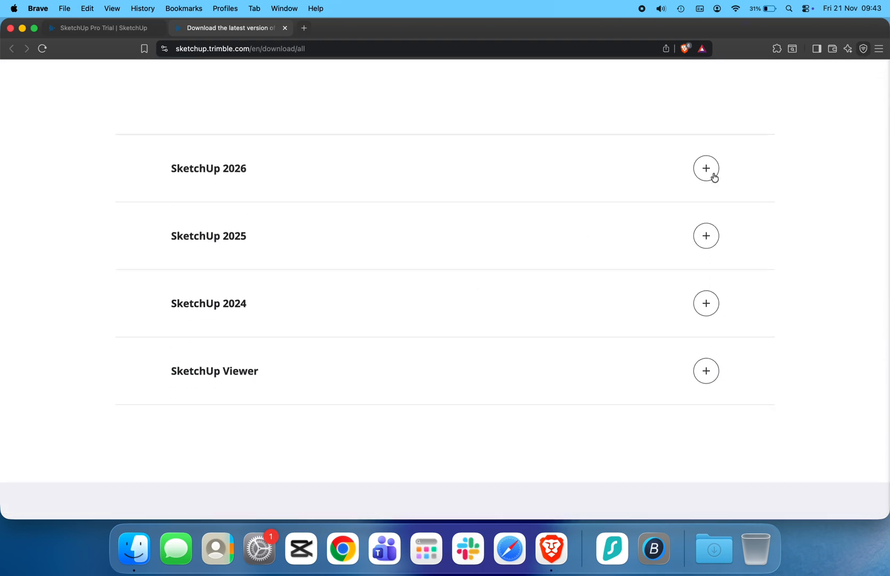
{"action": "left_click", "coordinate": [706, 169]}
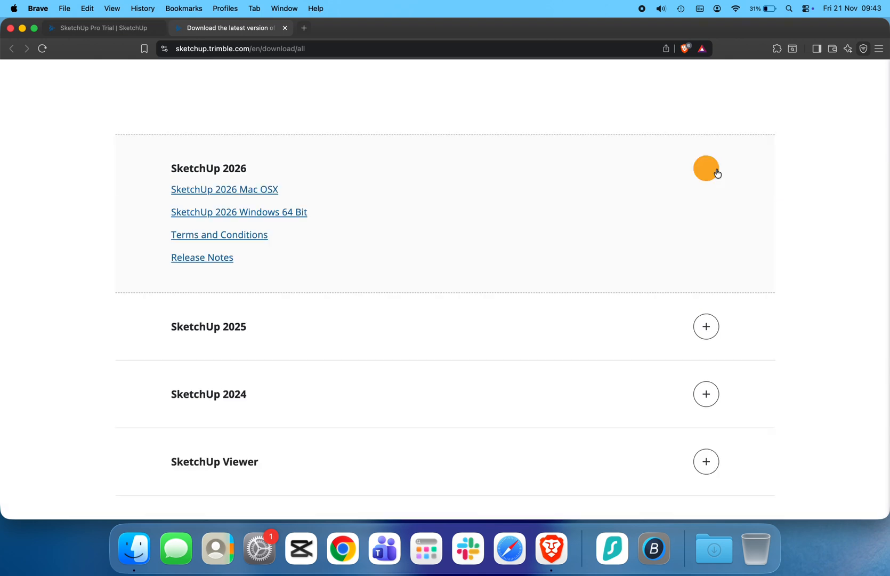
{"action": "mouse_move", "coordinate": [238, 192]}
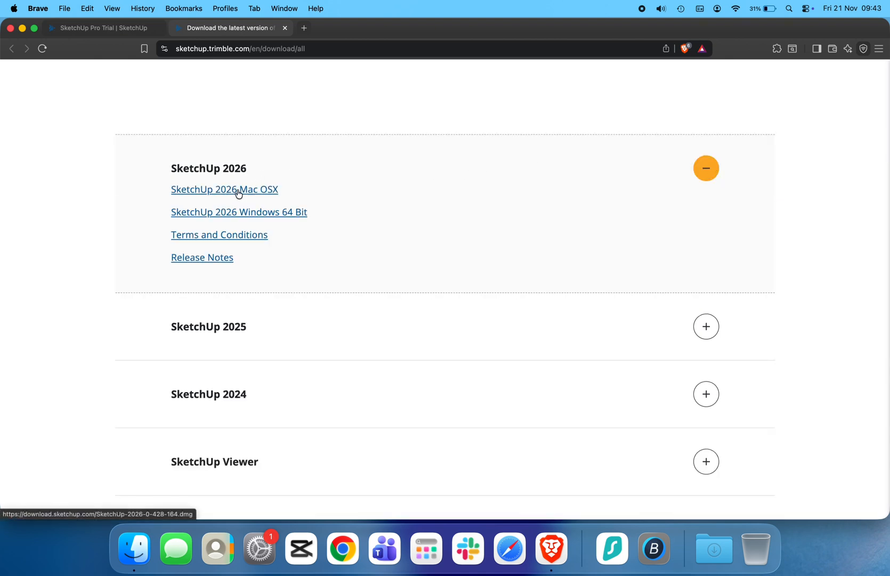
{"action": "left_click", "coordinate": [224, 189]}
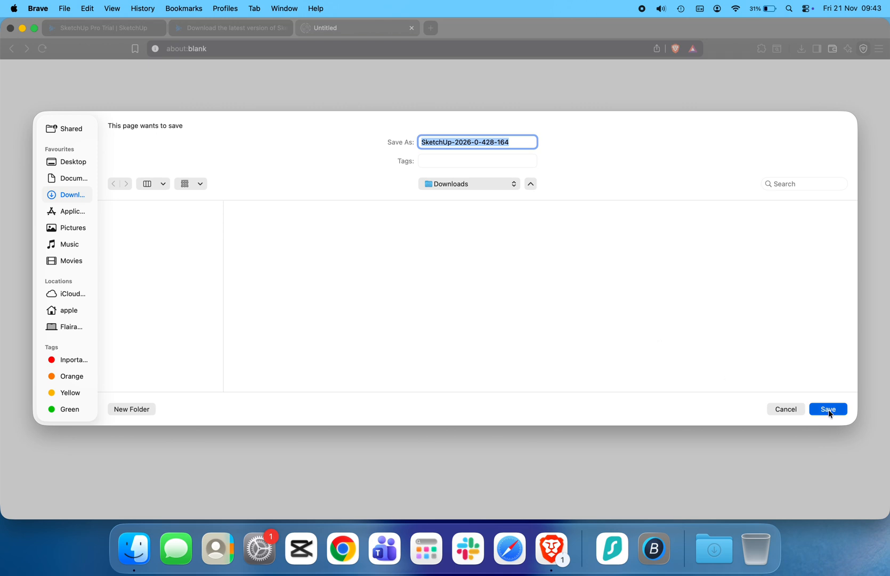
{"action": "left_click", "coordinate": [827, 408]}
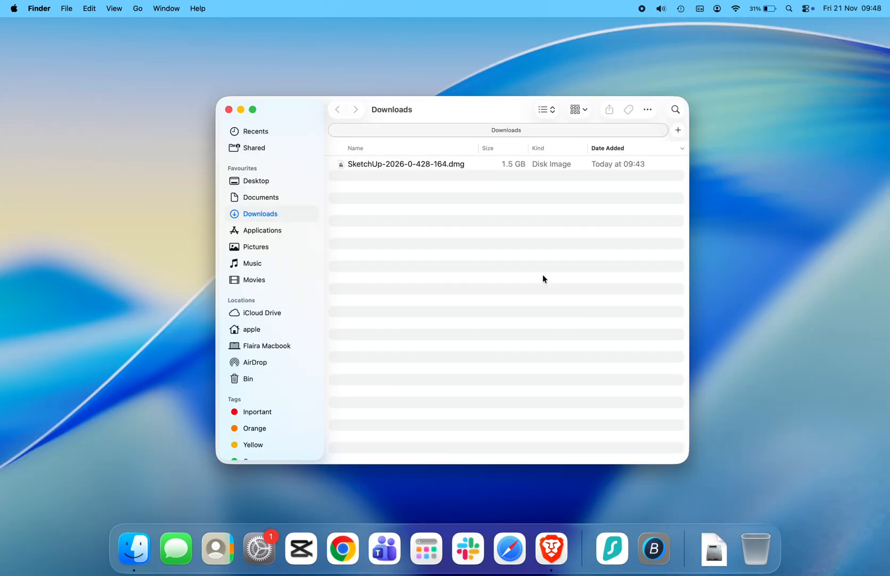
{"action": "mouse_move", "coordinate": [451, 205]}
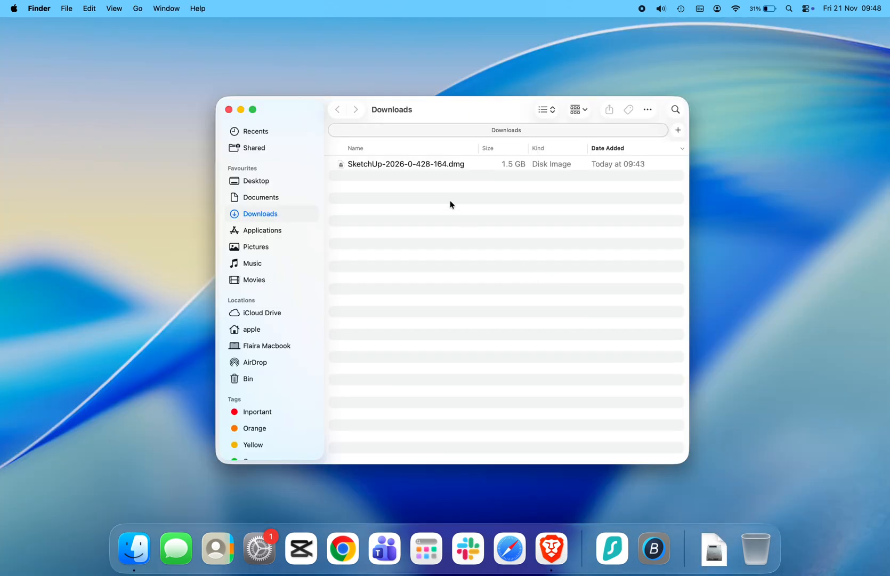
Mount SketchUp-2026-0-428-164.dmg from Downloads and close its installer window.
{"action": "left_click", "coordinate": [405, 164]}
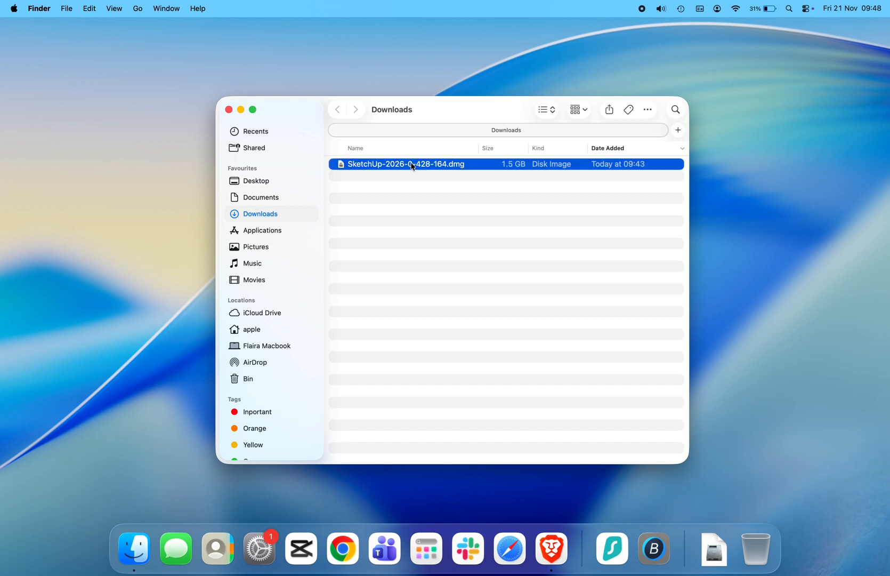
{"action": "double_click", "coordinate": [405, 163]}
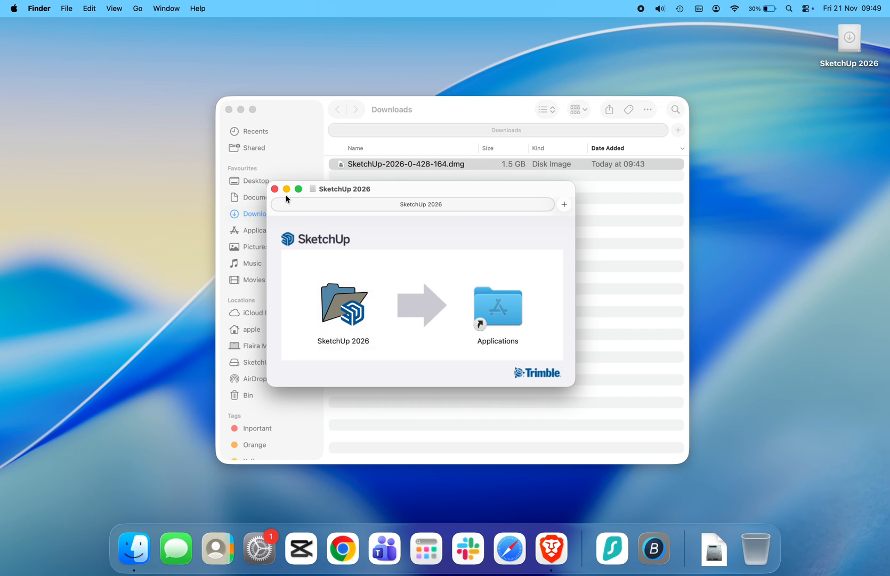
{"action": "left_click", "coordinate": [274, 189]}
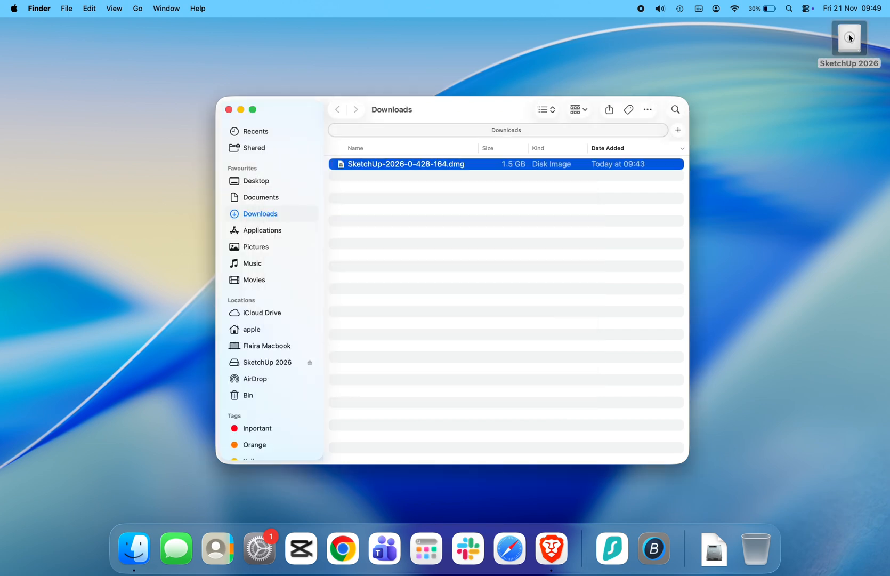
{"action": "mouse_move", "coordinate": [756, 548]}
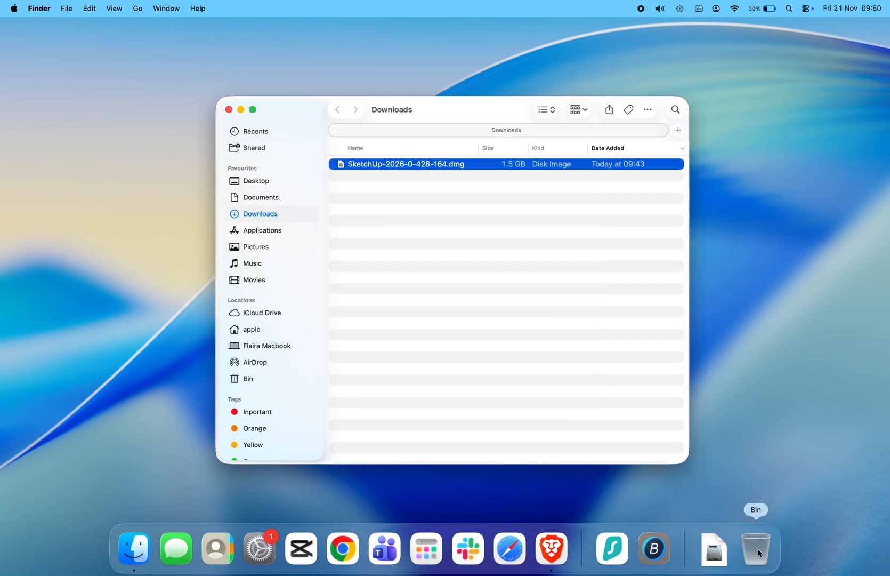
Launch SketchUp from the SketchUp 2026 folder in Applications and allow the downloaded app to open.
{"action": "left_click", "coordinate": [262, 230]}
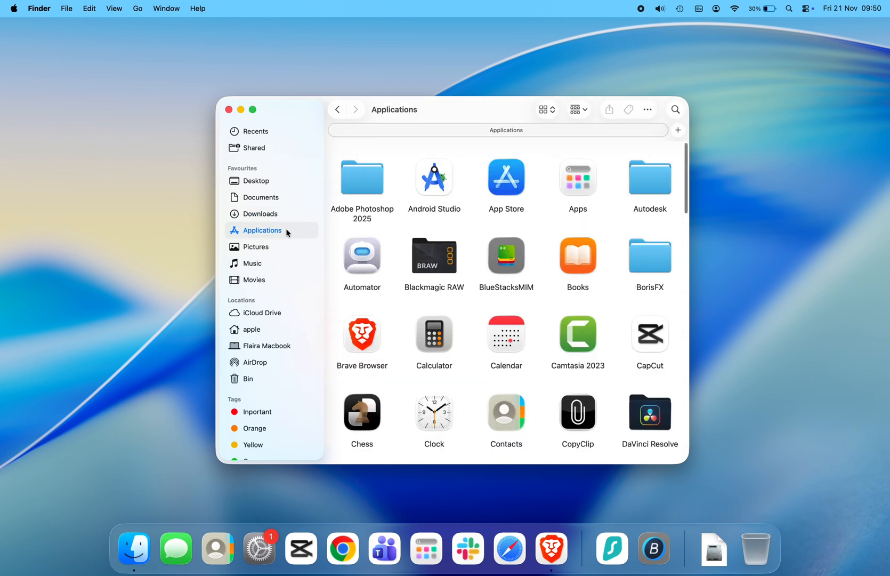
{"action": "scroll", "scroll_direction": "down", "scroll_amount": 3}
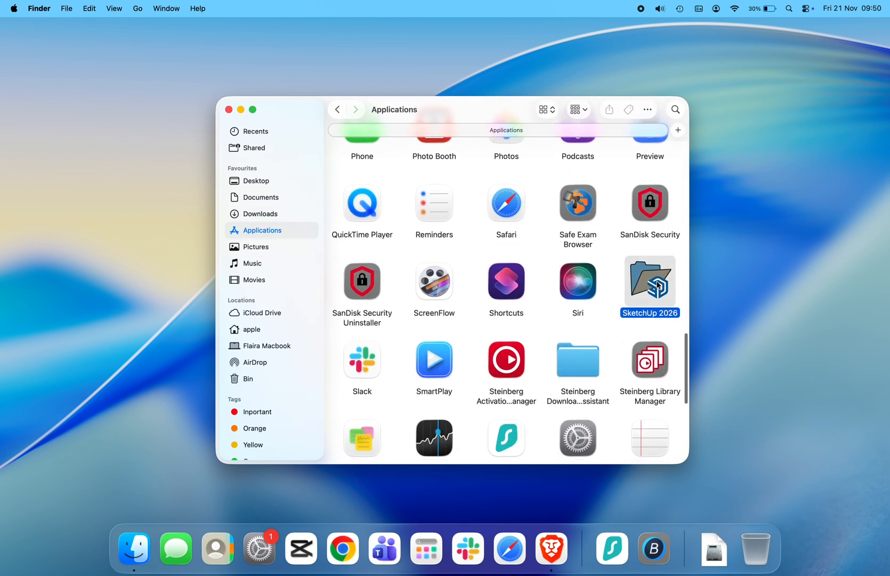
{"action": "double_click", "coordinate": [649, 283]}
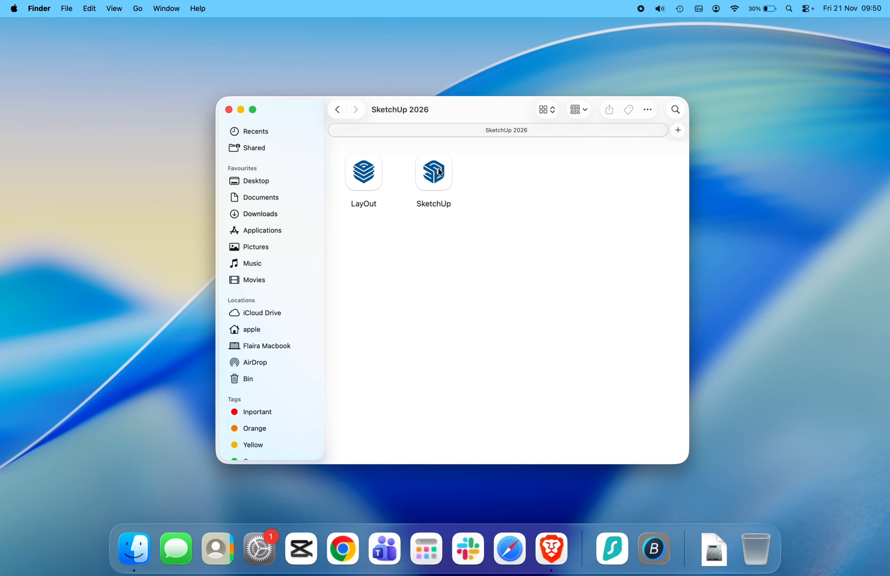
{"action": "double_click", "coordinate": [433, 171]}
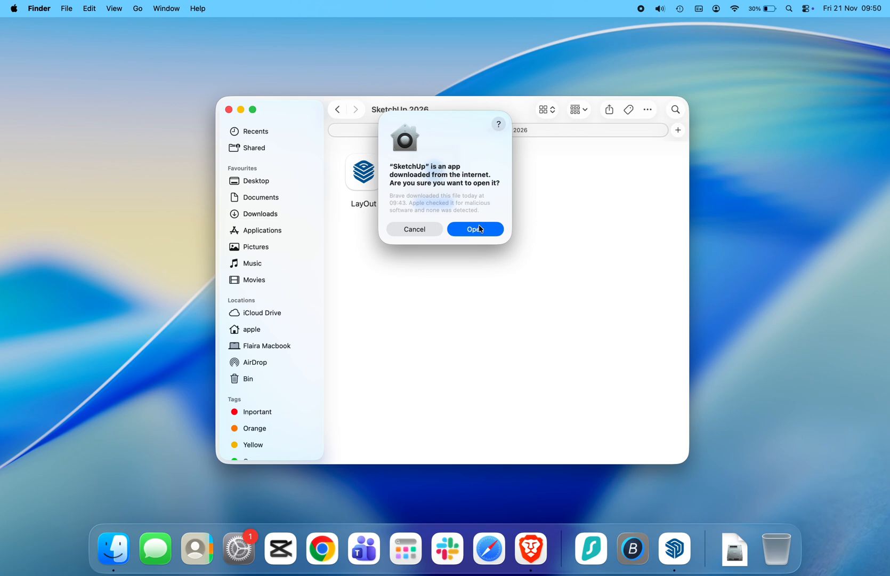
{"action": "left_click", "coordinate": [474, 229]}
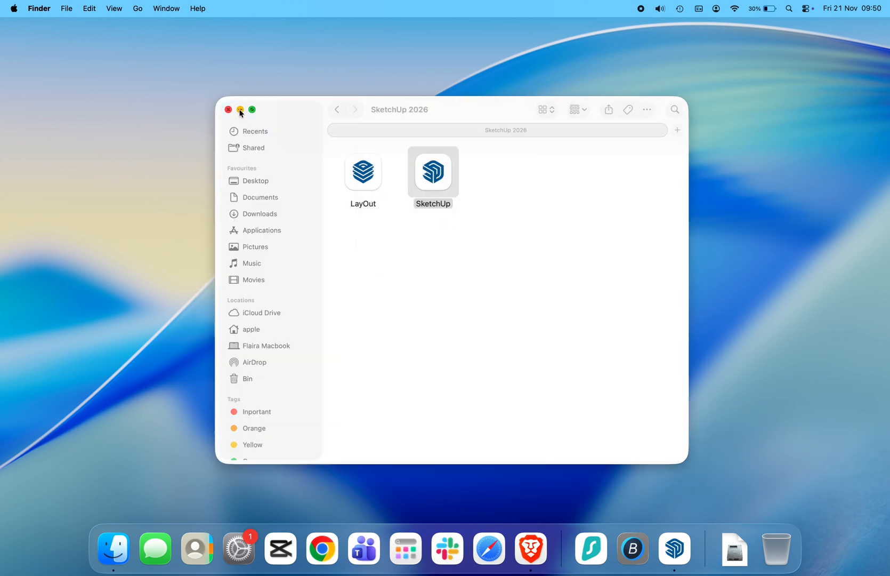
Accept Trimble's offering terms, sign in to the trial and start a new Simple Inches model.
{"action": "double_click", "coordinate": [433, 172]}
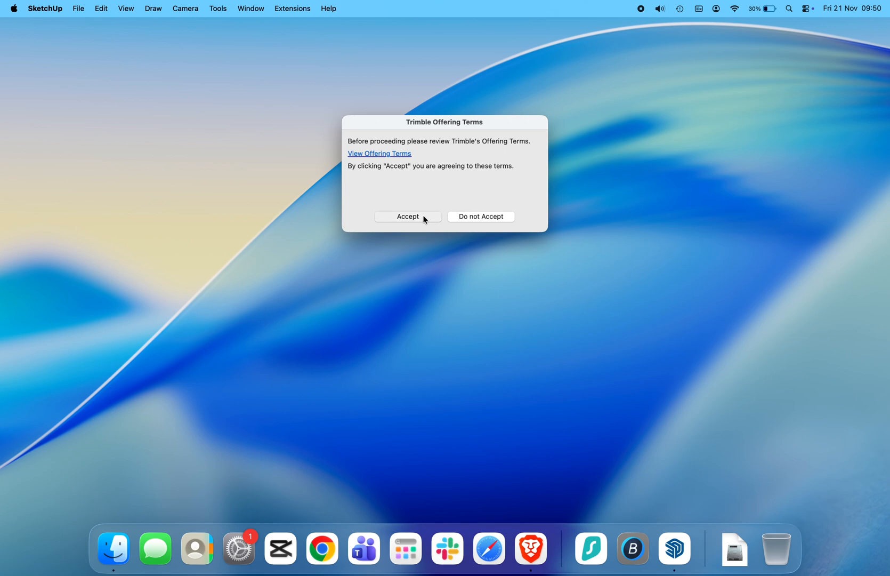
{"action": "left_click", "coordinate": [407, 216]}
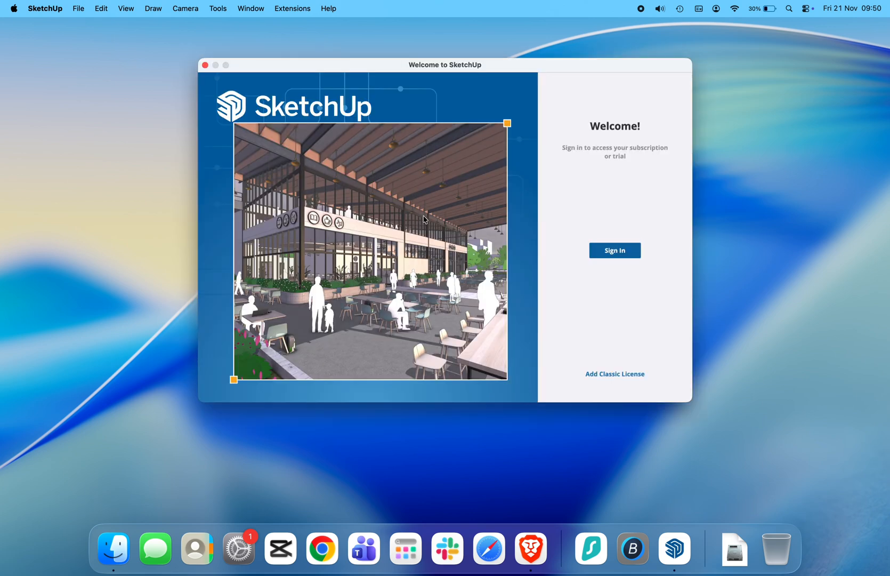
{"action": "left_click", "coordinate": [614, 251]}
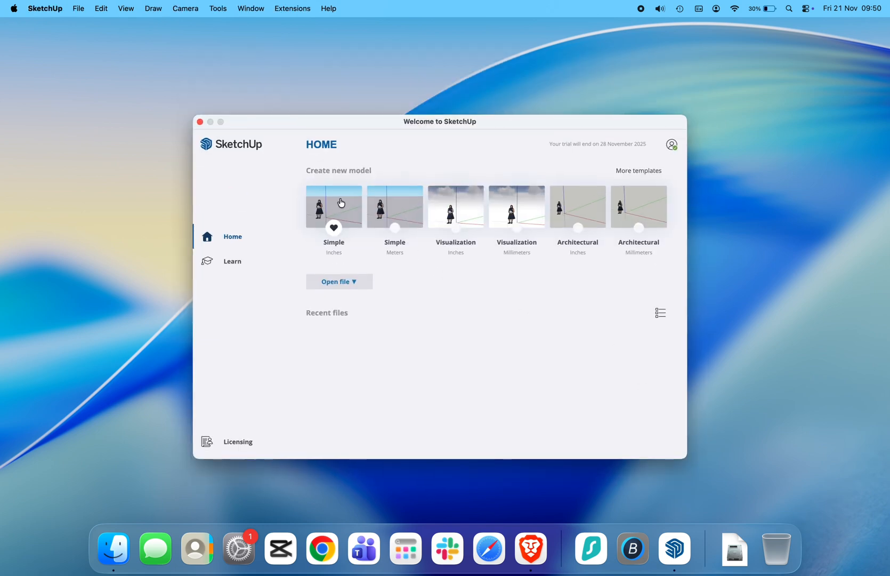
{"action": "left_click", "coordinate": [334, 205]}
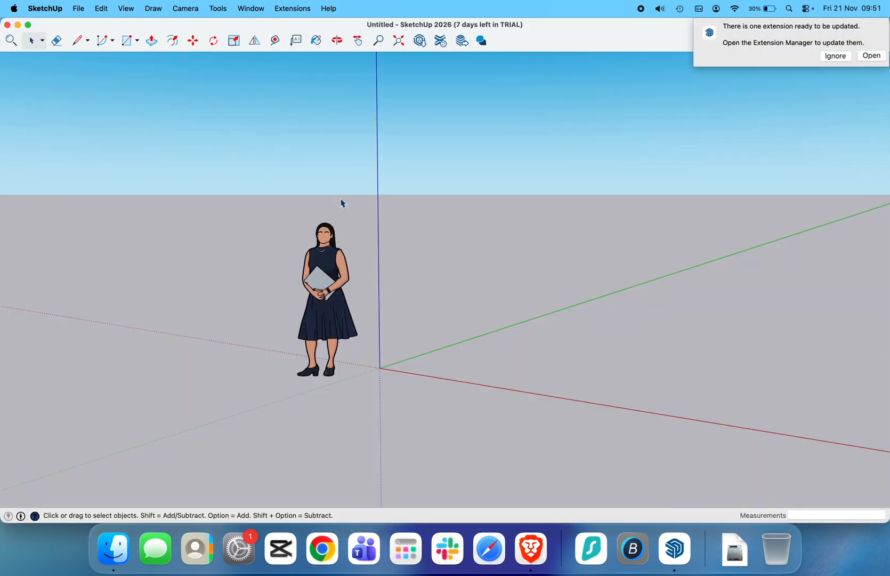
Ignore the extension update notice and draw a rectangle beside the figure with the Rectangle tool.
{"action": "left_click", "coordinate": [834, 55]}
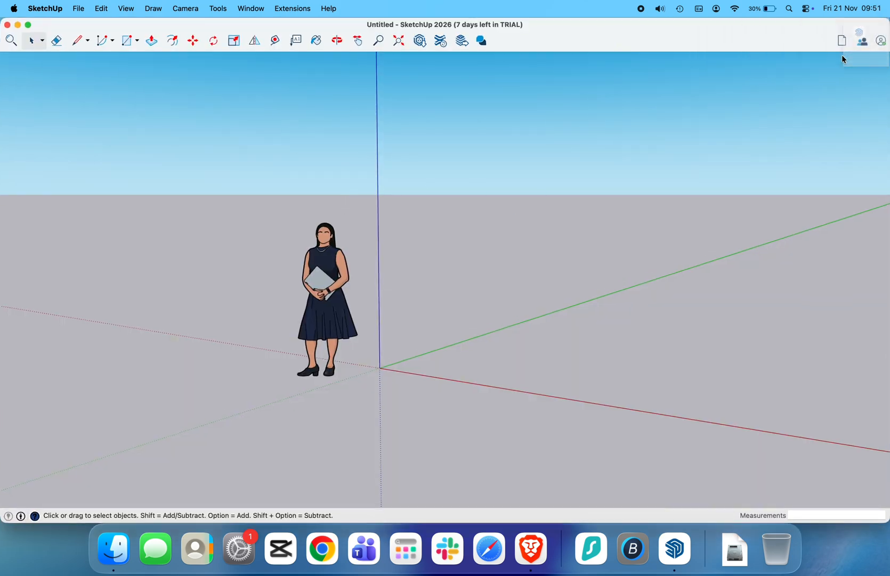
{"action": "mouse_move", "coordinate": [272, 209]}
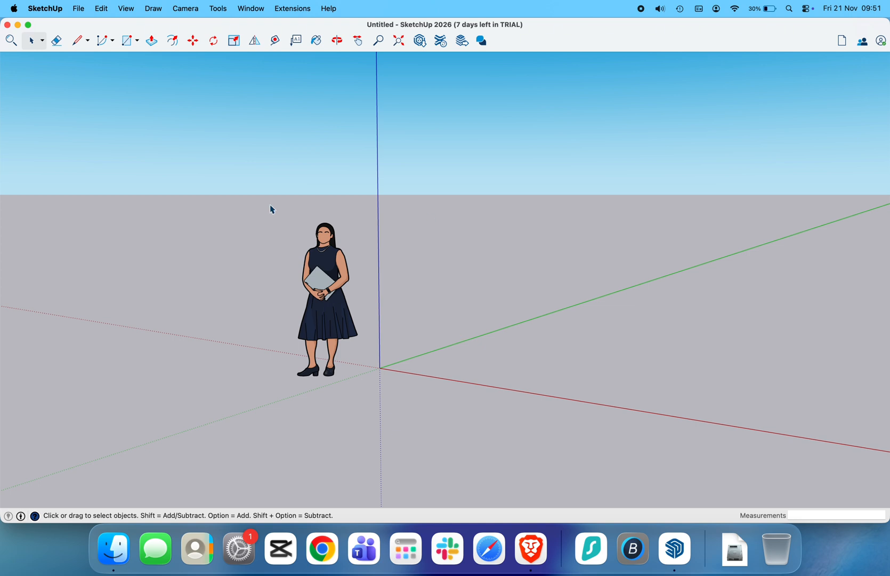
{"action": "left_click", "coordinate": [127, 41]}
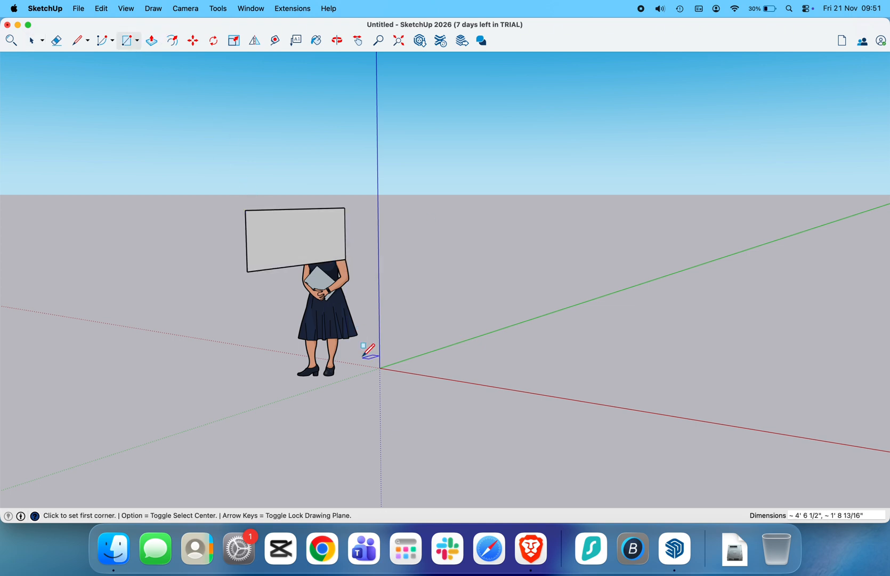
{"action": "mouse_move", "coordinate": [400, 211]}
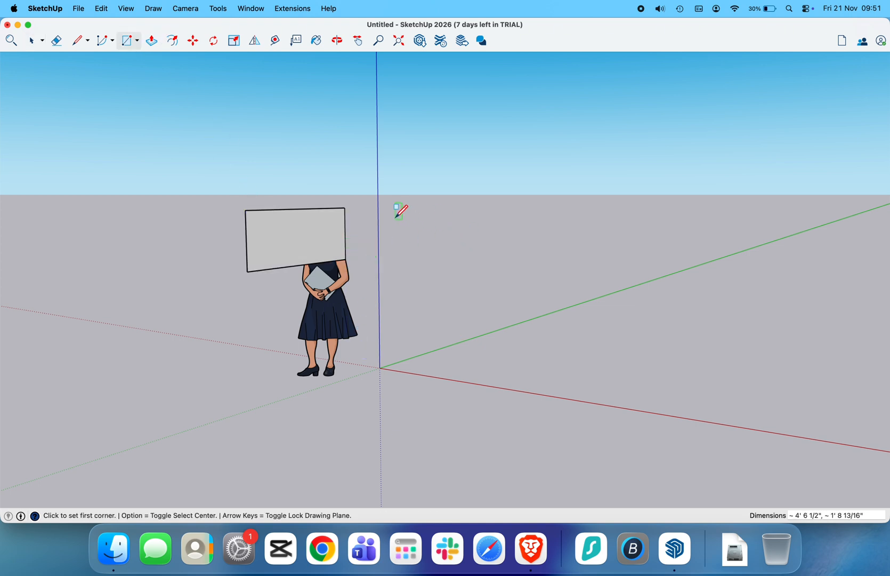